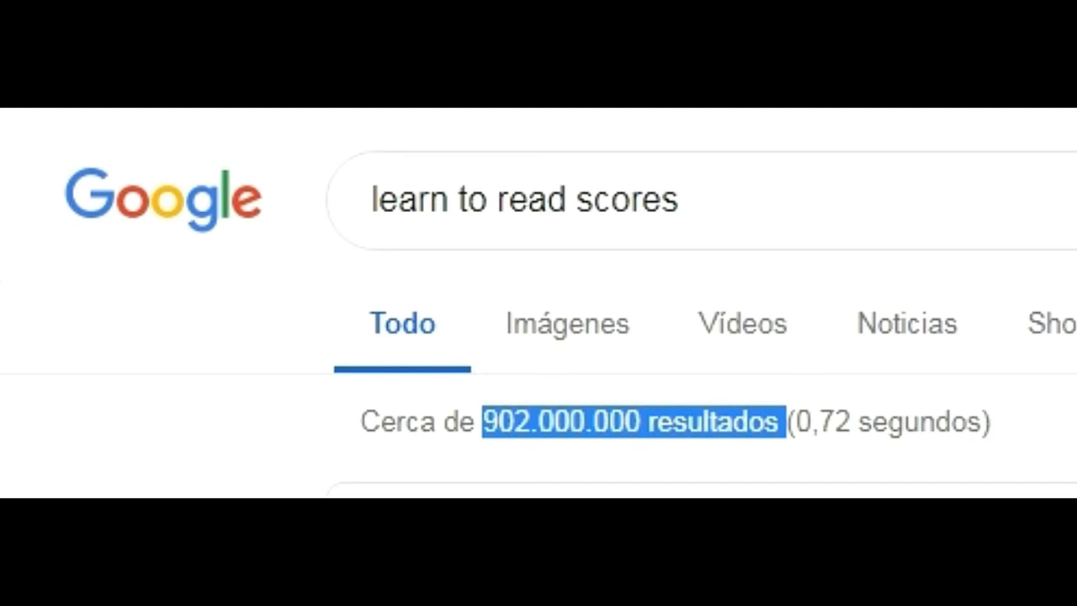
Filter the 'learn to read scores' results to Videos, about 24.100.000 results.
{"action": "left_click", "coordinate": [741, 323]}
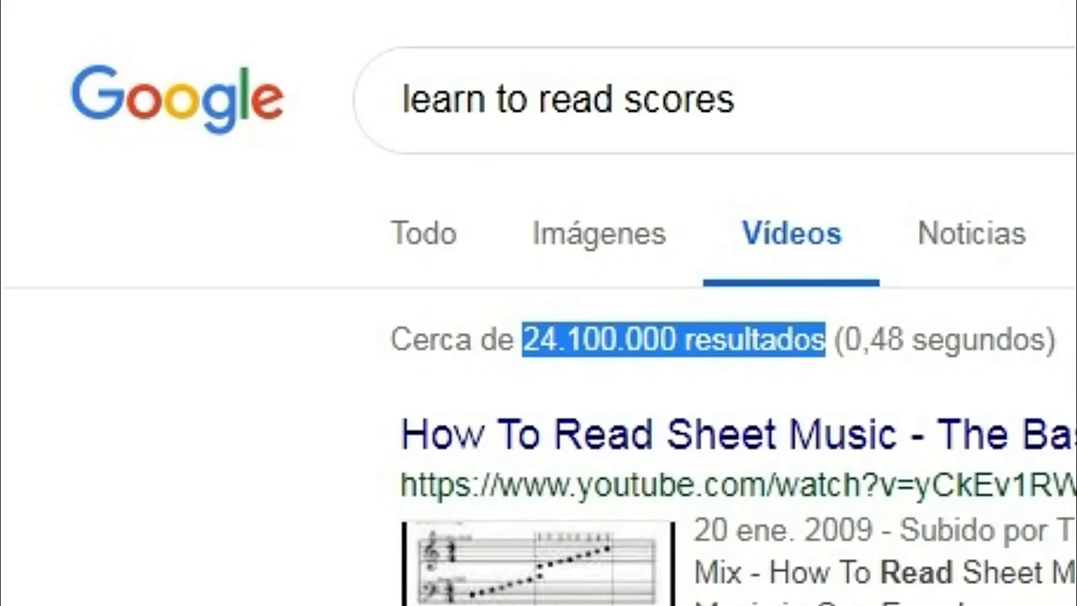